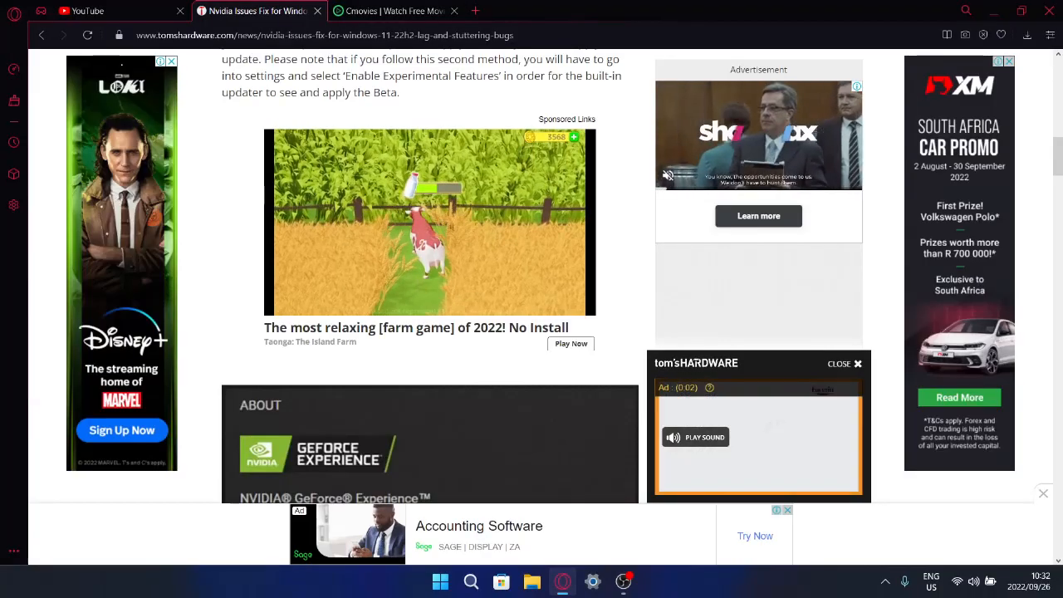
- Scroll up until the Nvidia Windows 11 22H2 lag-fix headline and byline are in view
scroll("up", 3)
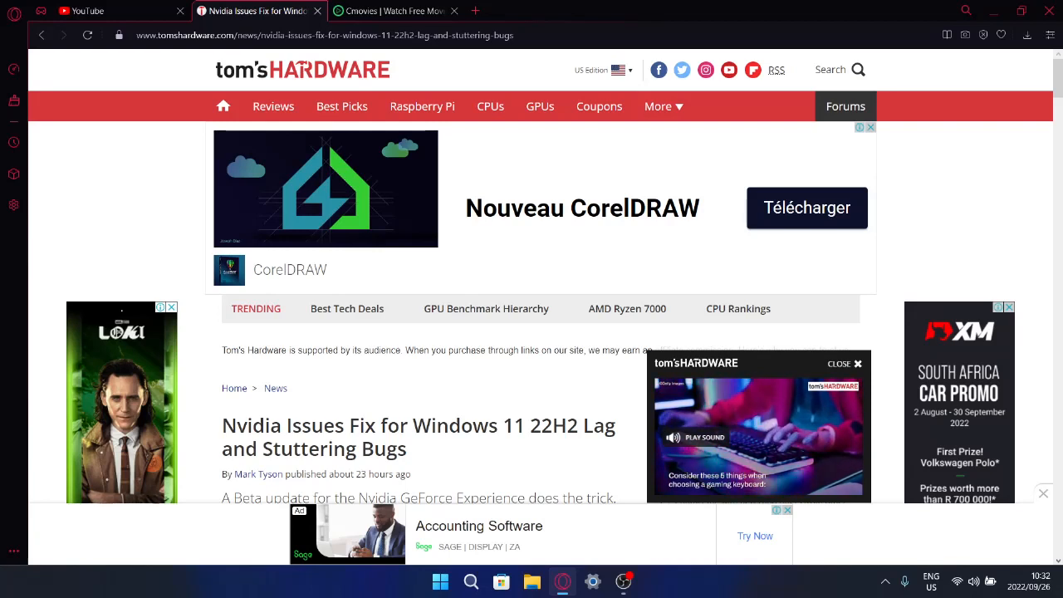
left_click(757, 426)
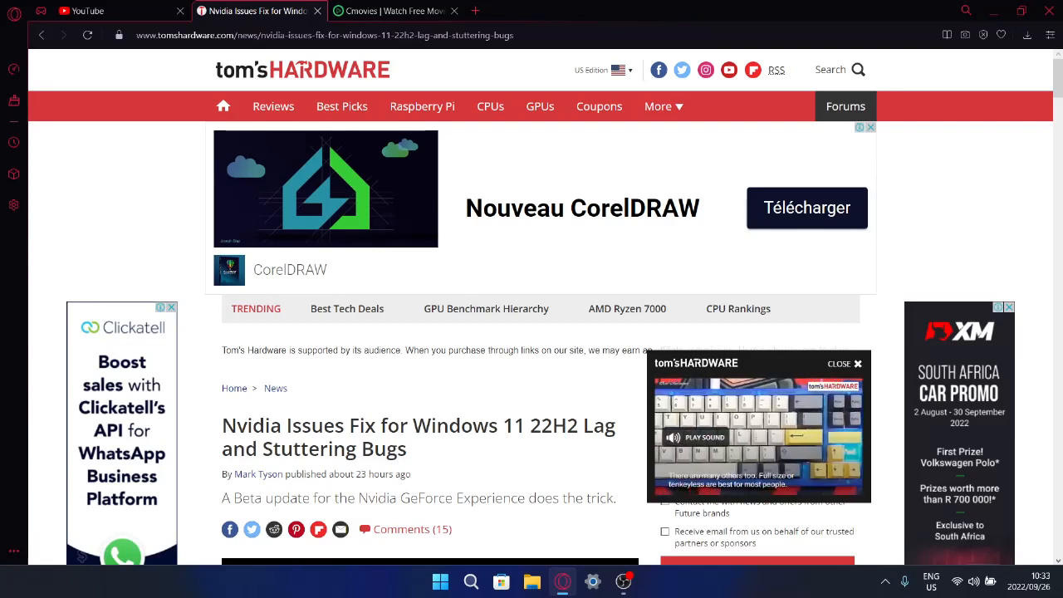
- Scroll down past the header to the GeForce Experience v3.26 Beta image and fix description
scroll("down", 3)
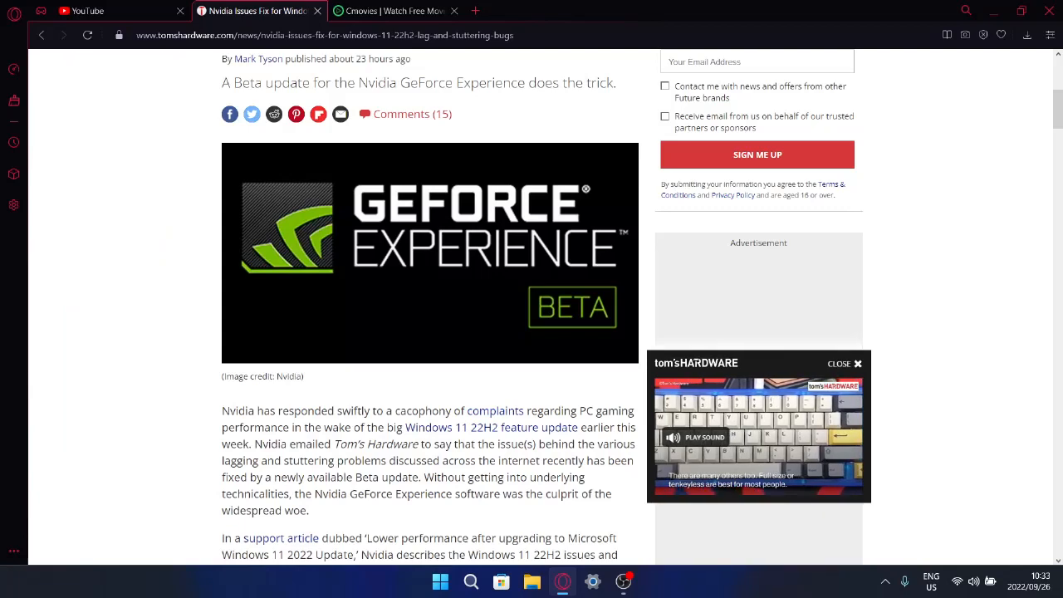
scroll("down", 3)
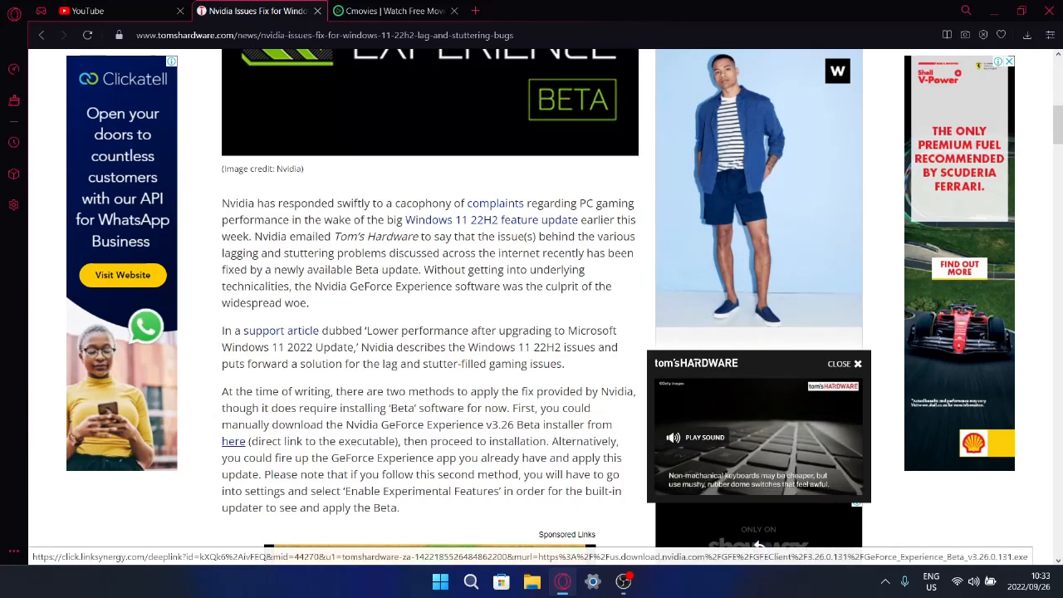
left_click(232, 442)
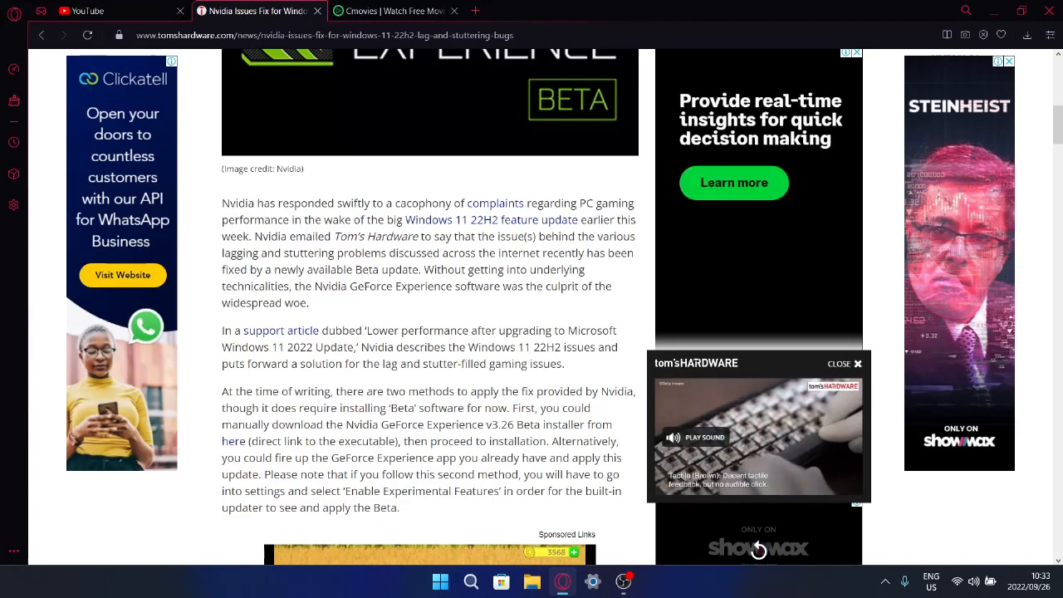
left_click(758, 436)
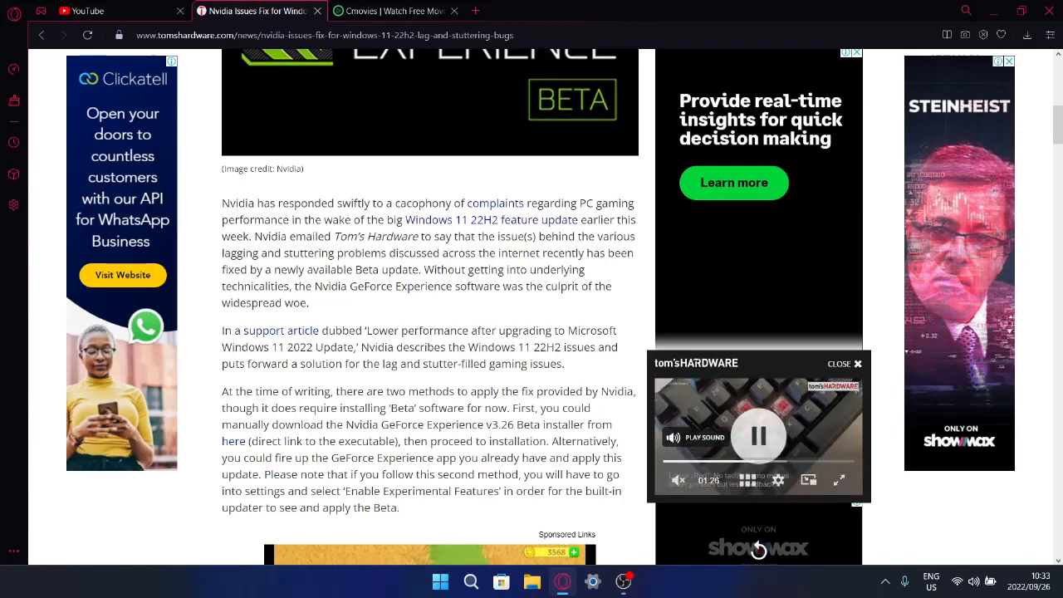
left_click(758, 435)
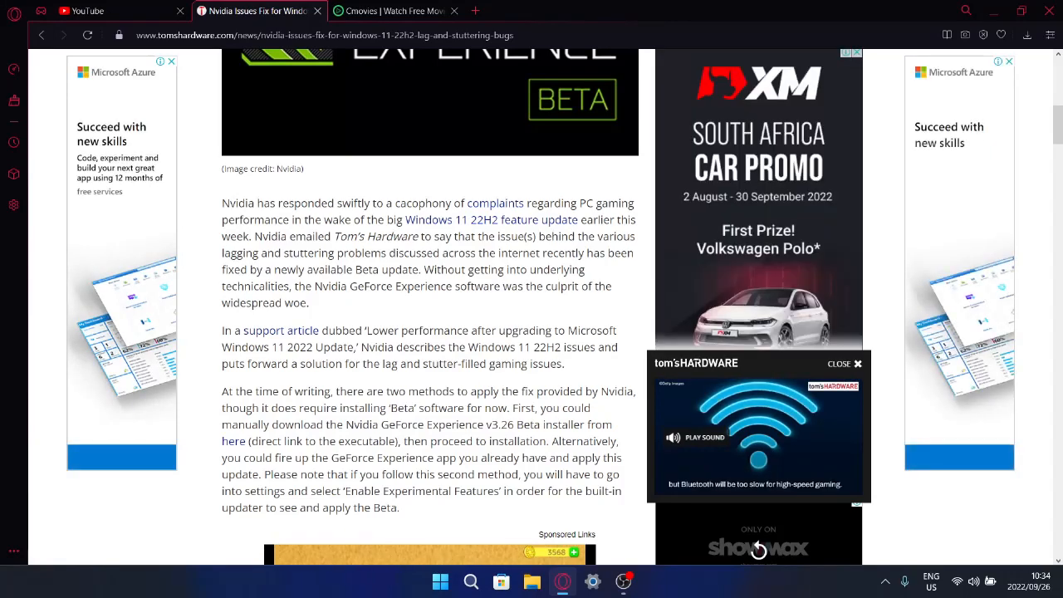
- Scroll down to the GeForce Experience About screenshot with 'Enable experimental features' ticked
scroll("down", 3)
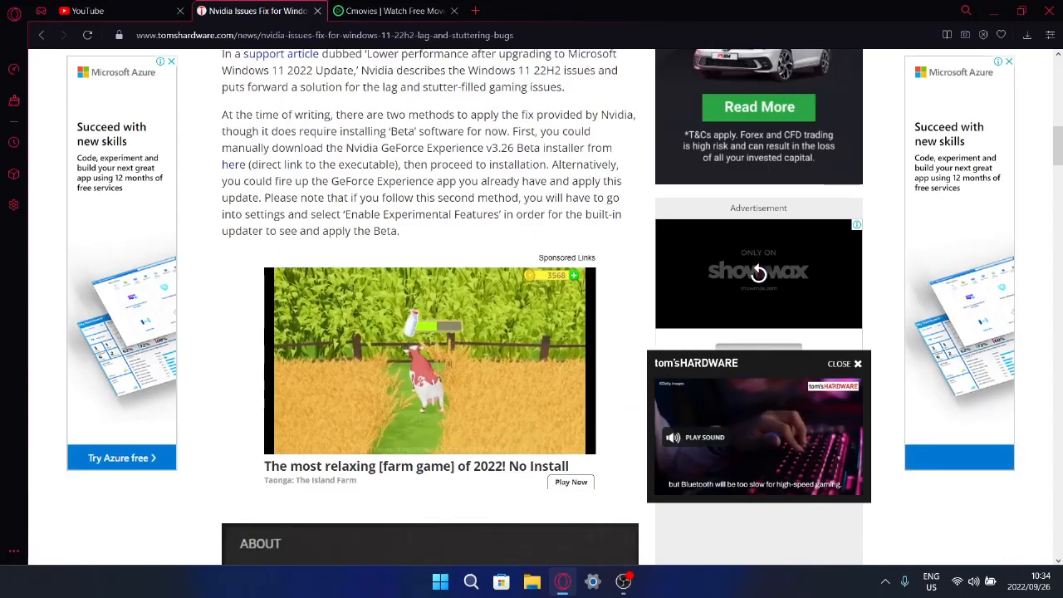
scroll("down", 3)
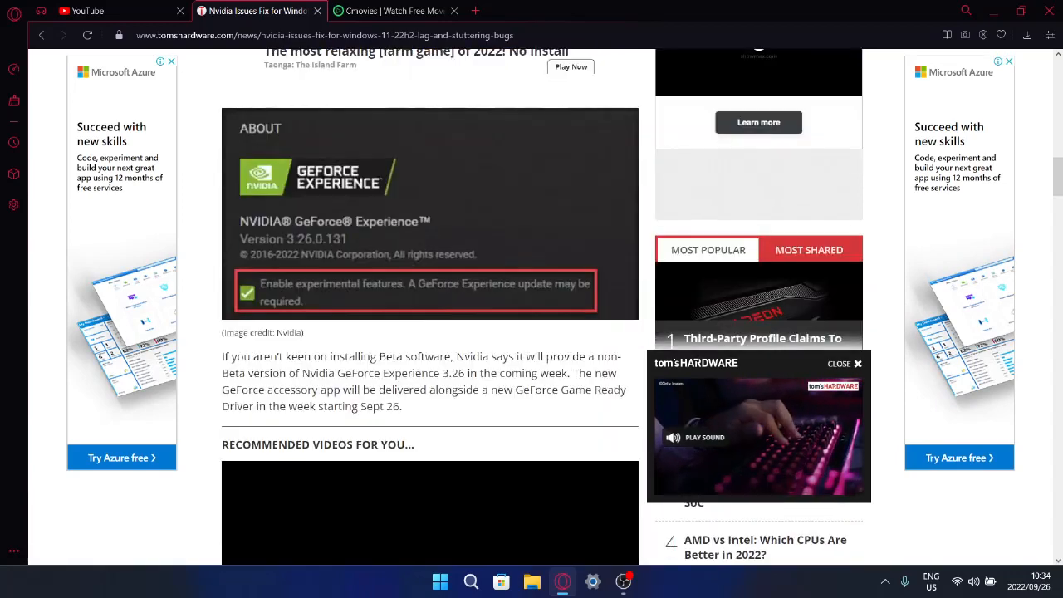